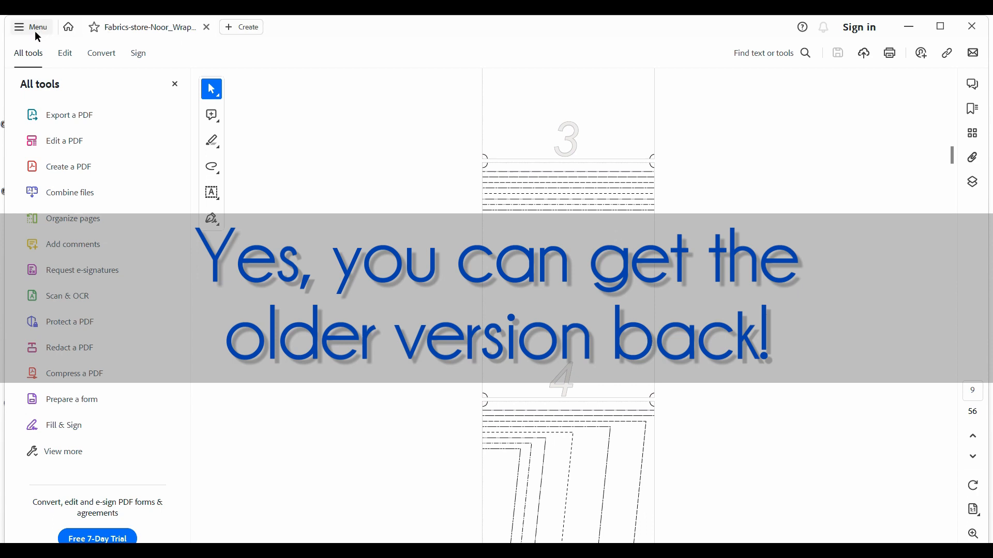
- Disable the new Acrobat Reader interface from the main menu and confirm the restart
click(30, 26)
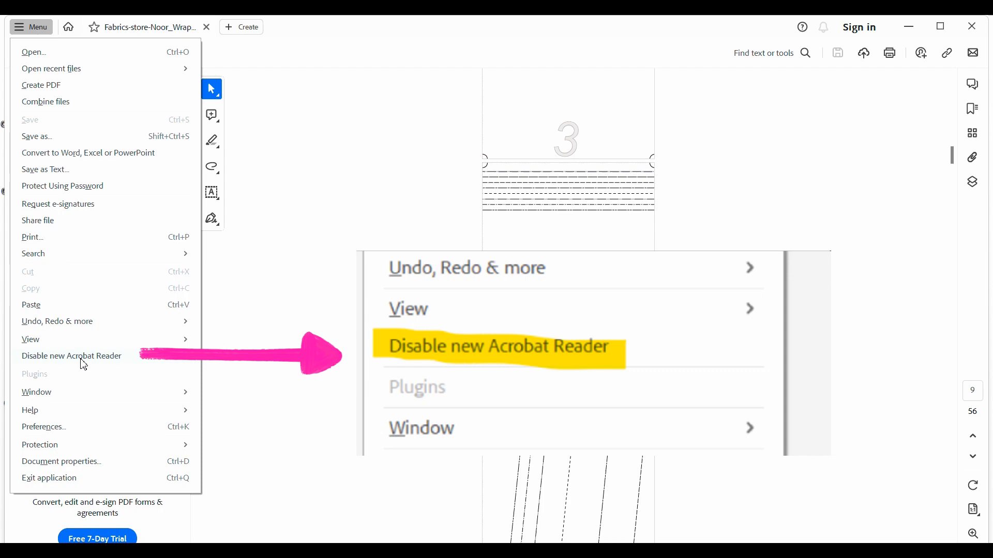
click(71, 355)
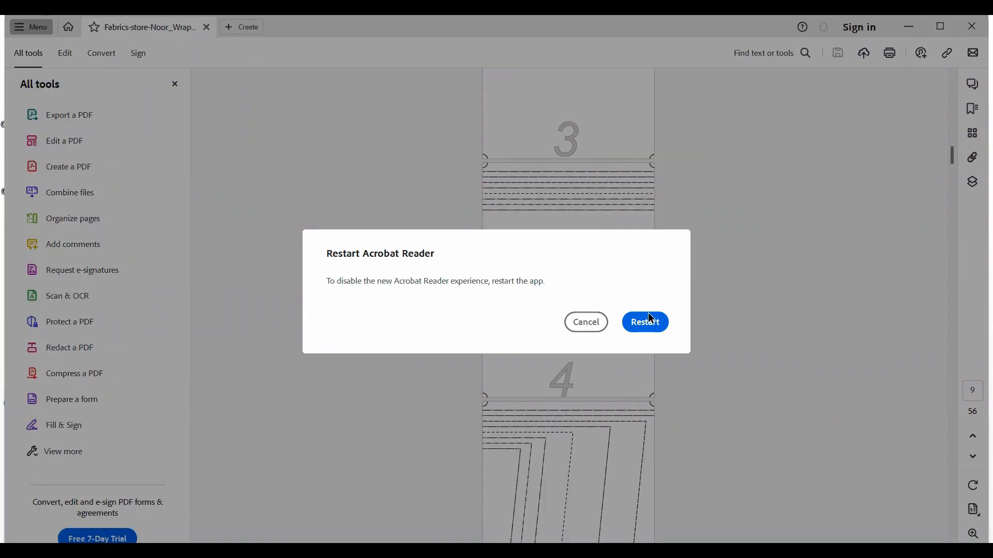
click(644, 322)
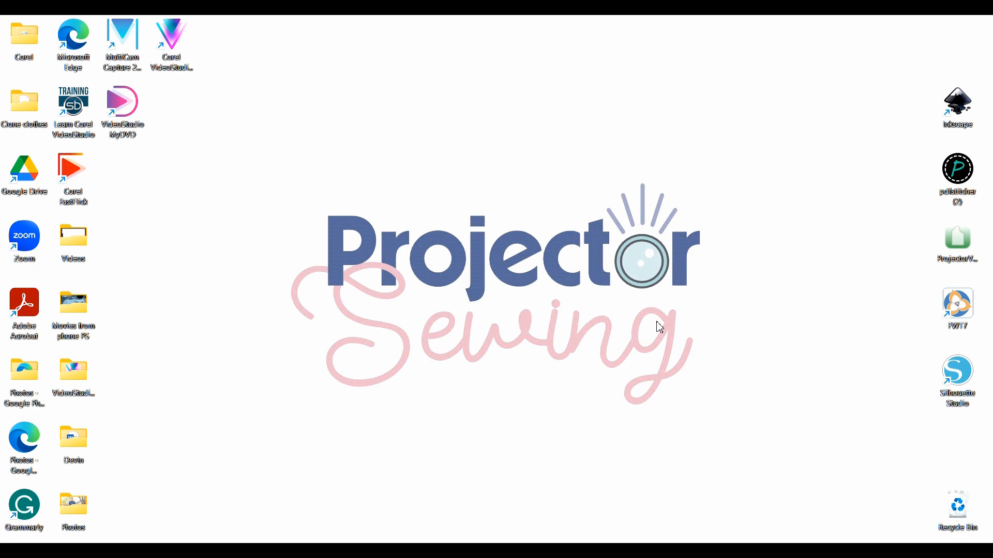
- Relaunch Acrobat, reopen the recent Noor wrap dress pattern and show its size layers list
double_click(24, 302)
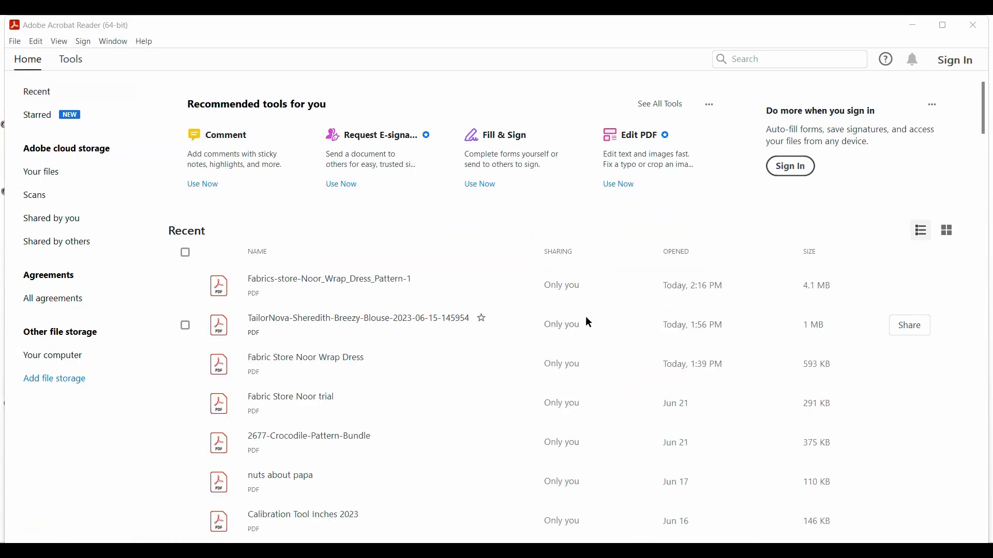
double_click(329, 278)
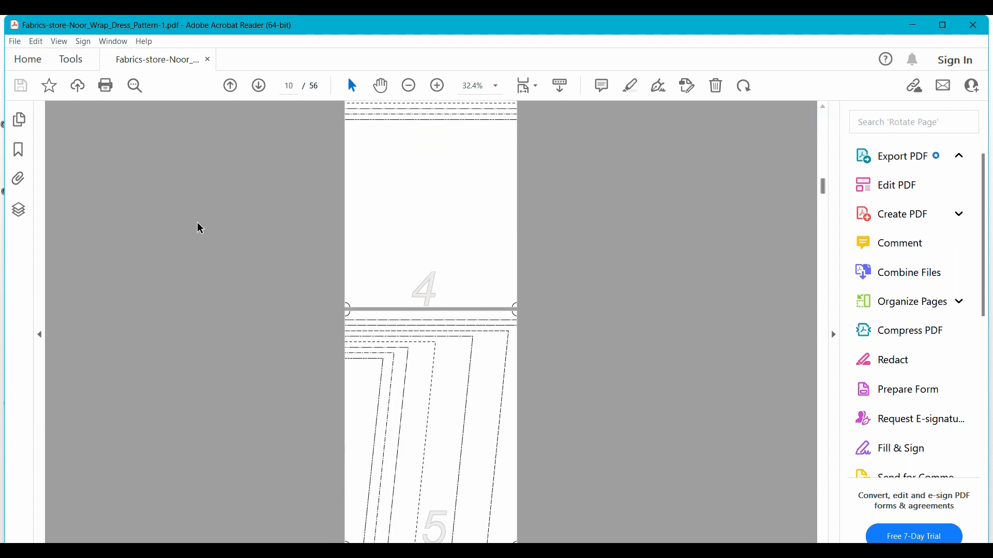
click(902, 156)
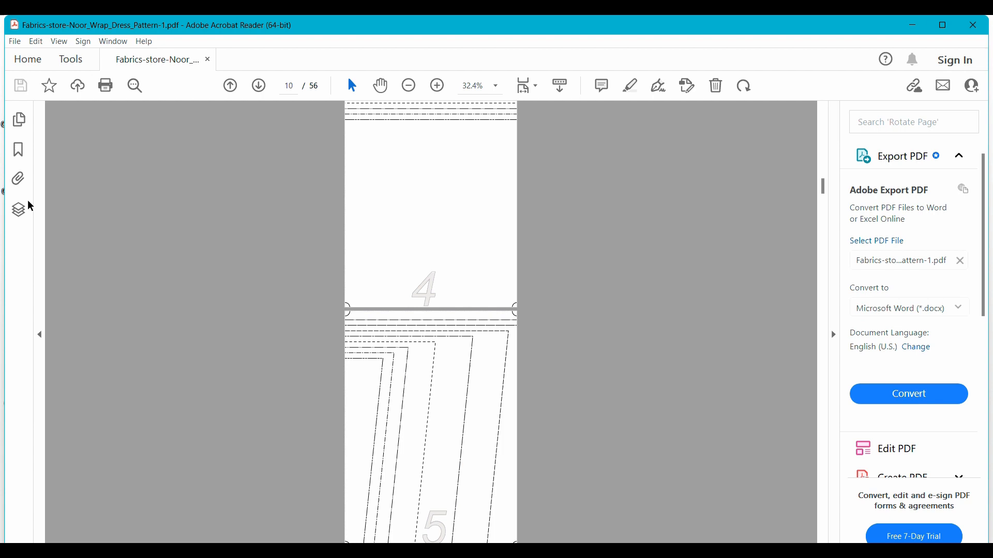
click(19, 210)
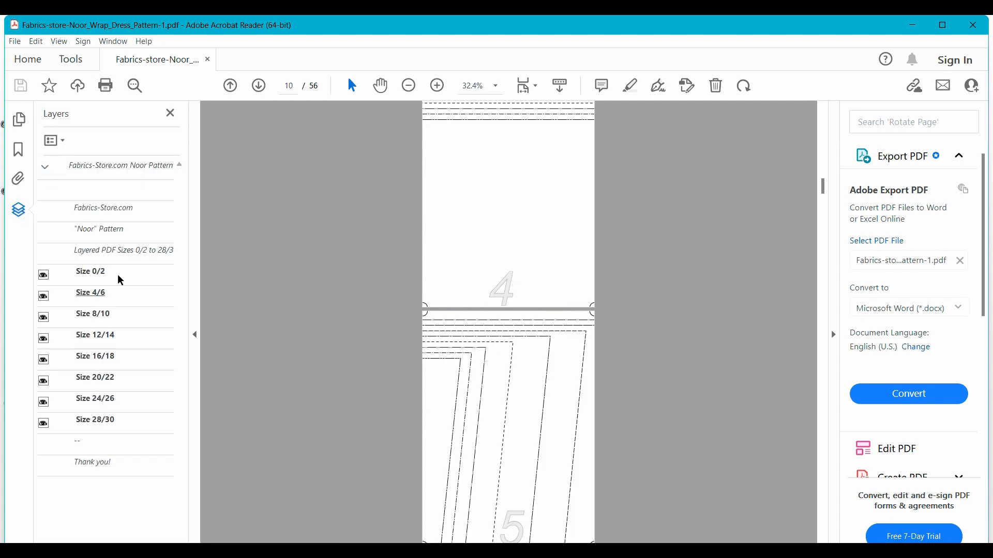
click(471, 86)
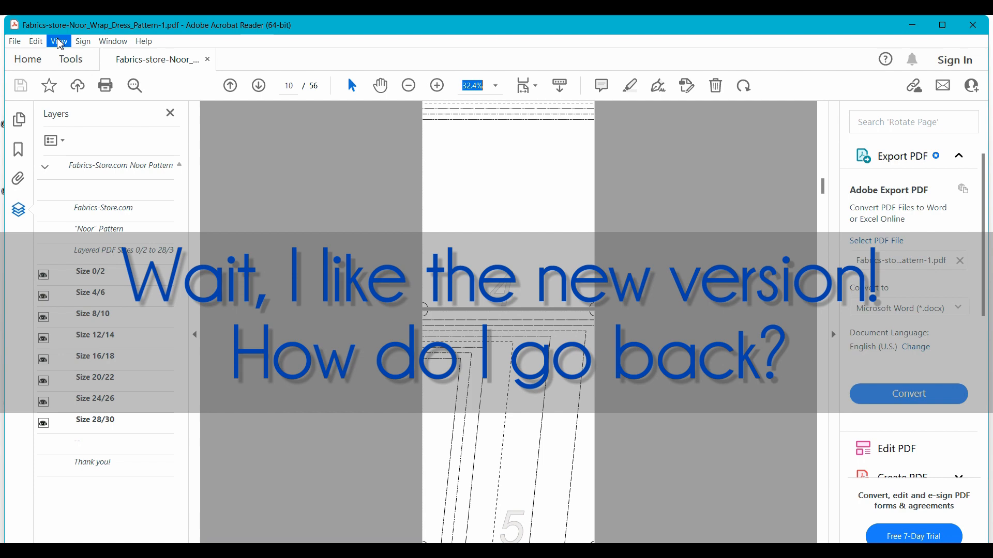
- Re-enable the new Acrobat Reader interface from View and confirm the restart
click(58, 40)
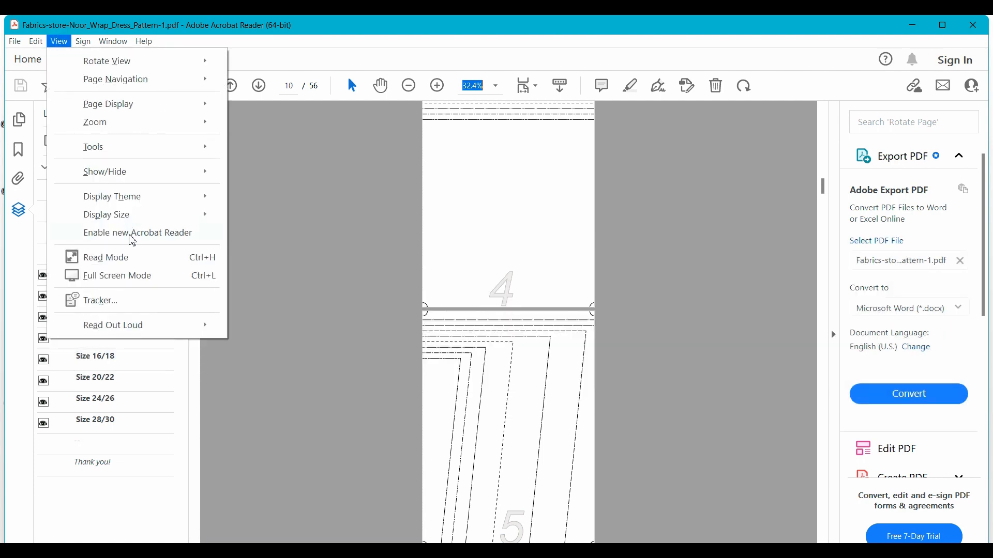
click(138, 232)
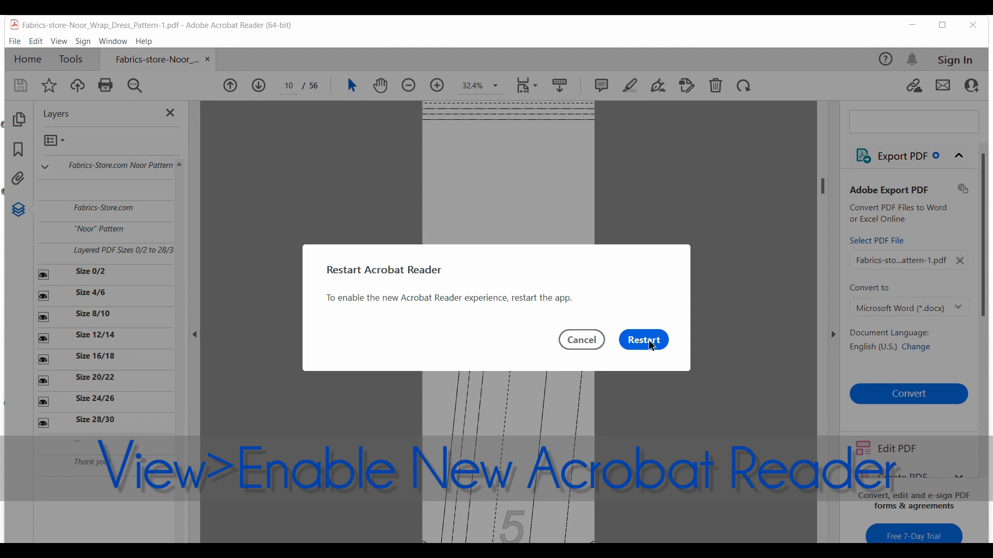
click(643, 341)
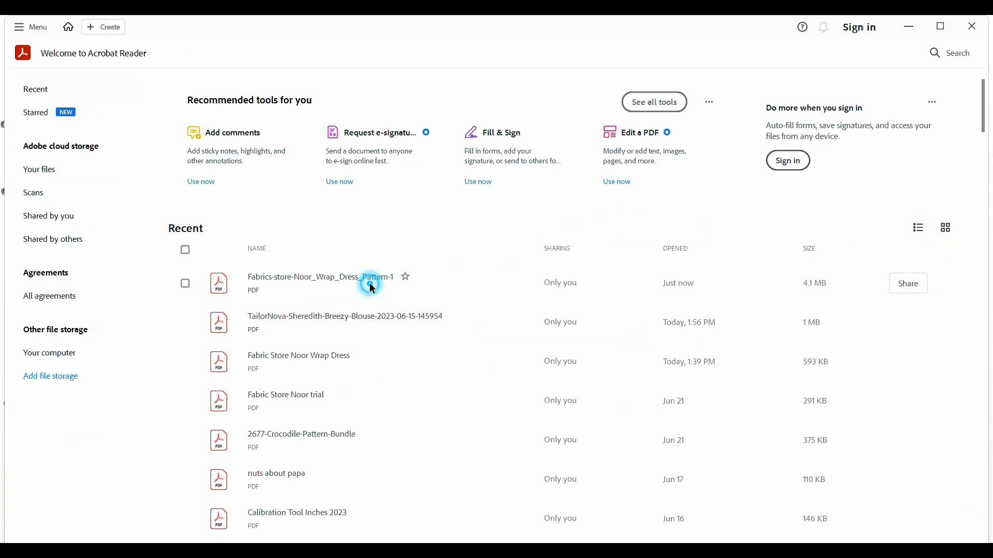
- Reopen the Noor wrap dress pattern, hide All tools, browse Highlight and Draw flyouts keeping freehand Draw
double_click(303, 277)
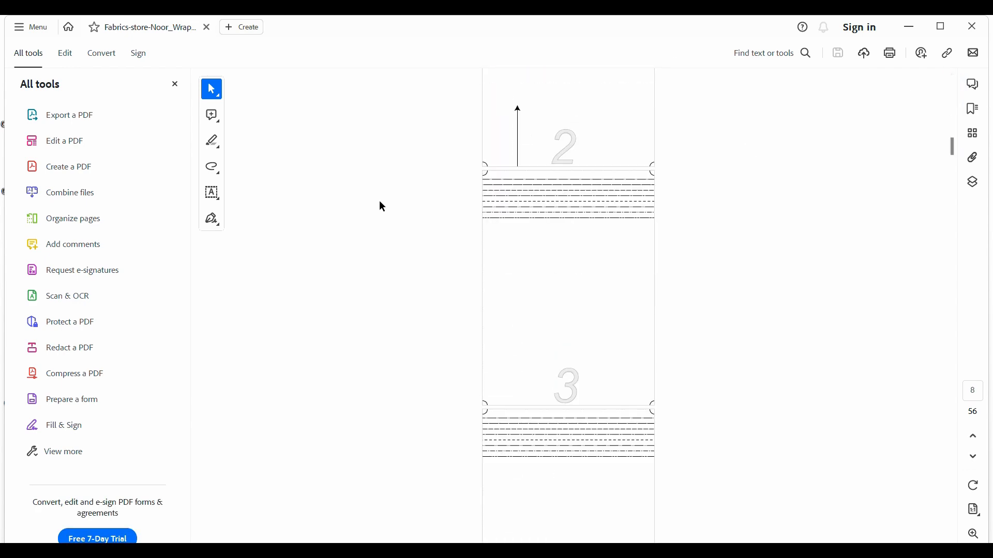
mouse_move(227, 112)
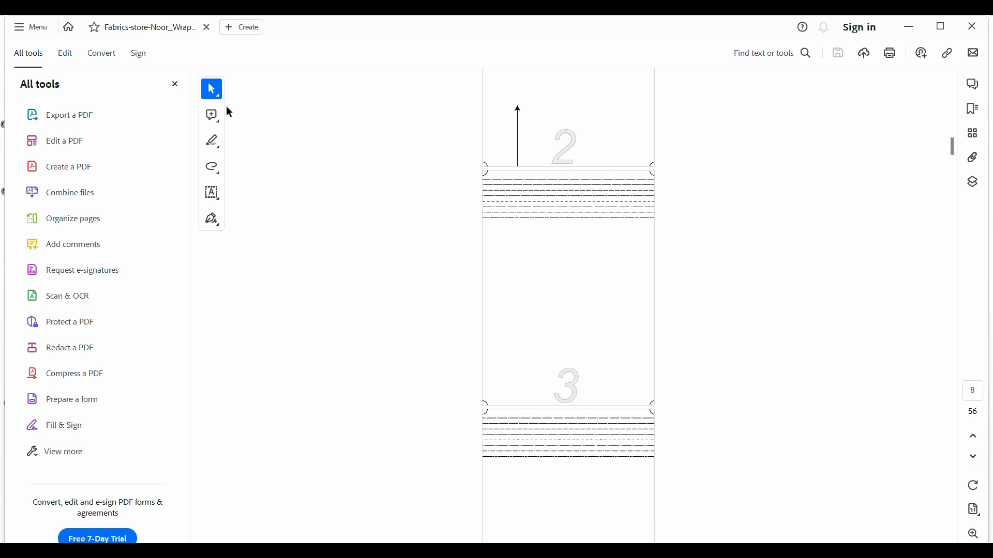
click(175, 84)
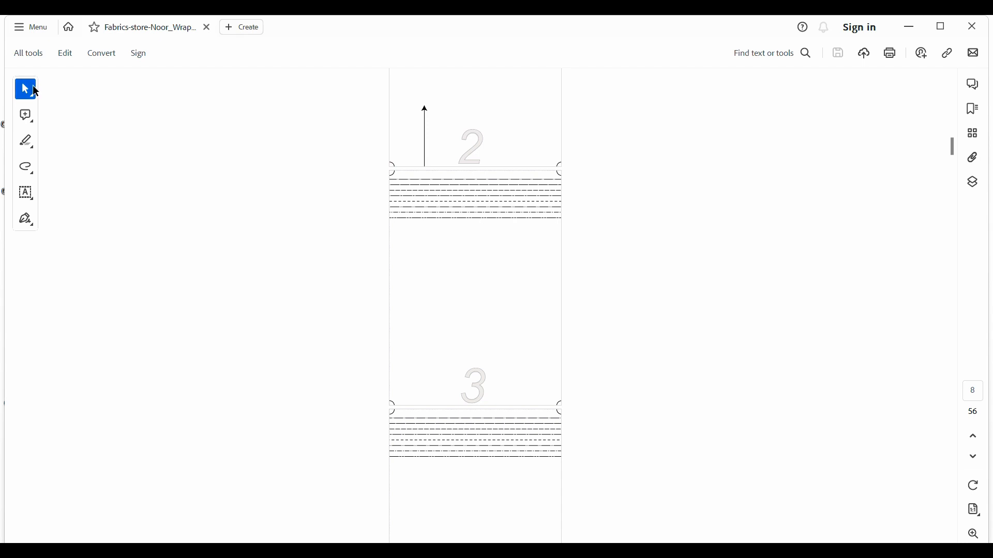
mouse_move(24, 140)
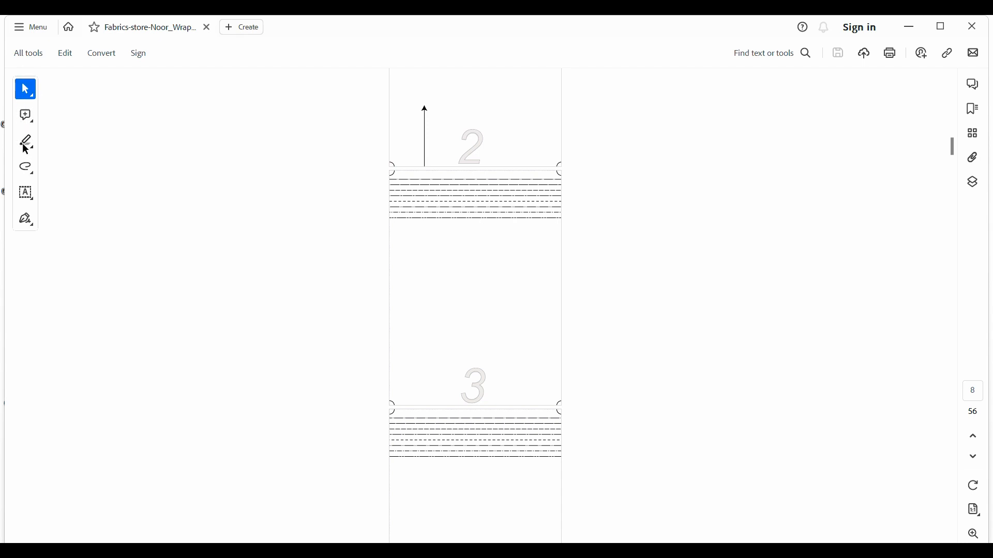
click(25, 143)
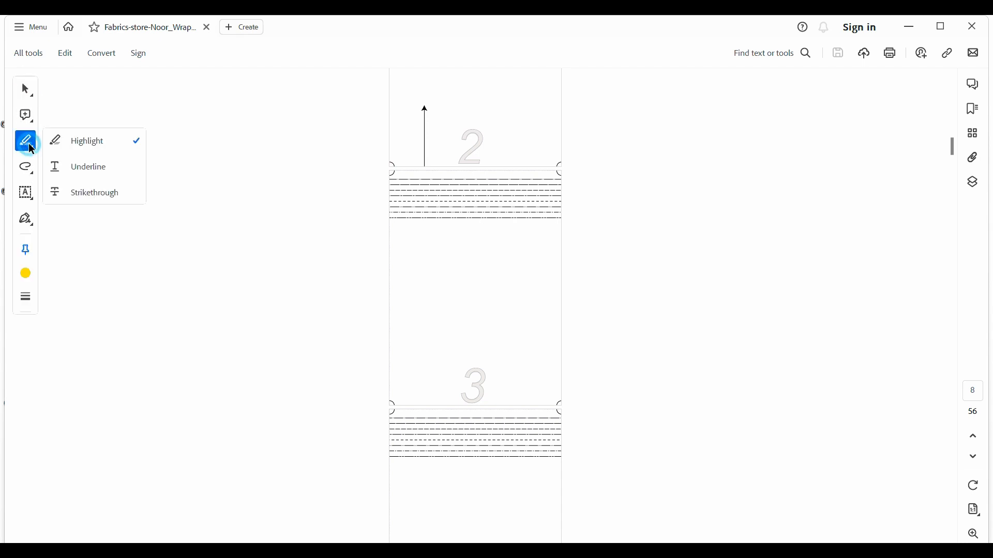
click(25, 166)
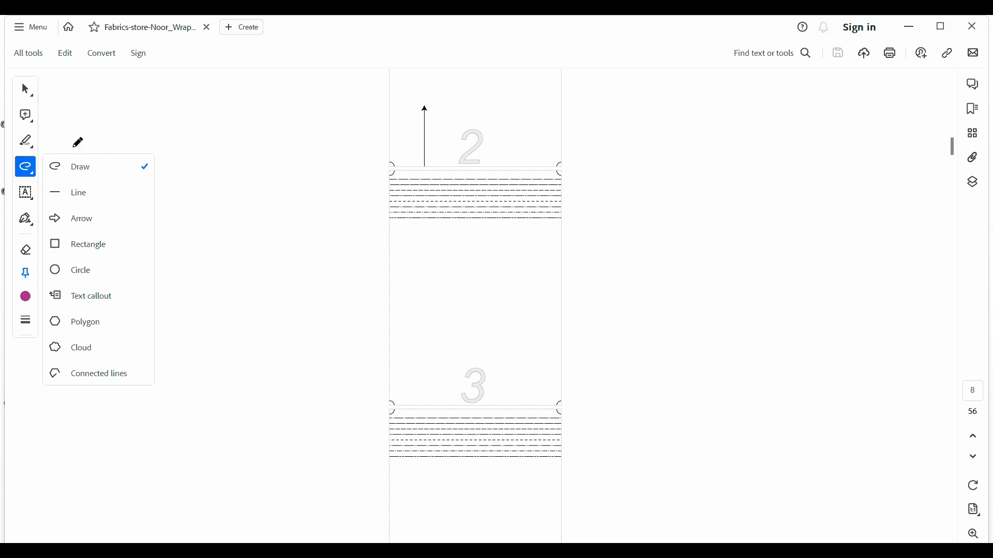
click(972, 184)
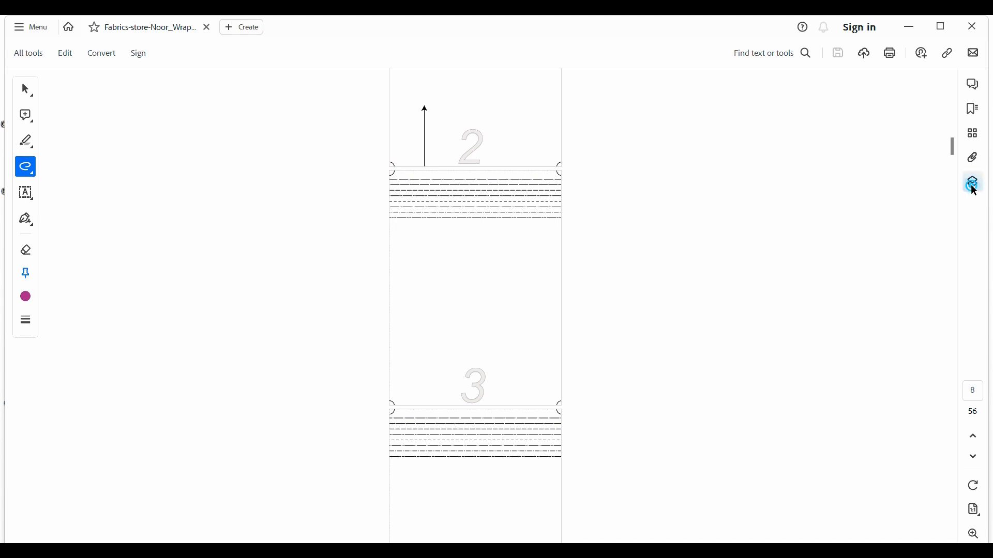
- Show the pattern layers, hide the Size 4/6 layer and close the panel
click(972, 183)
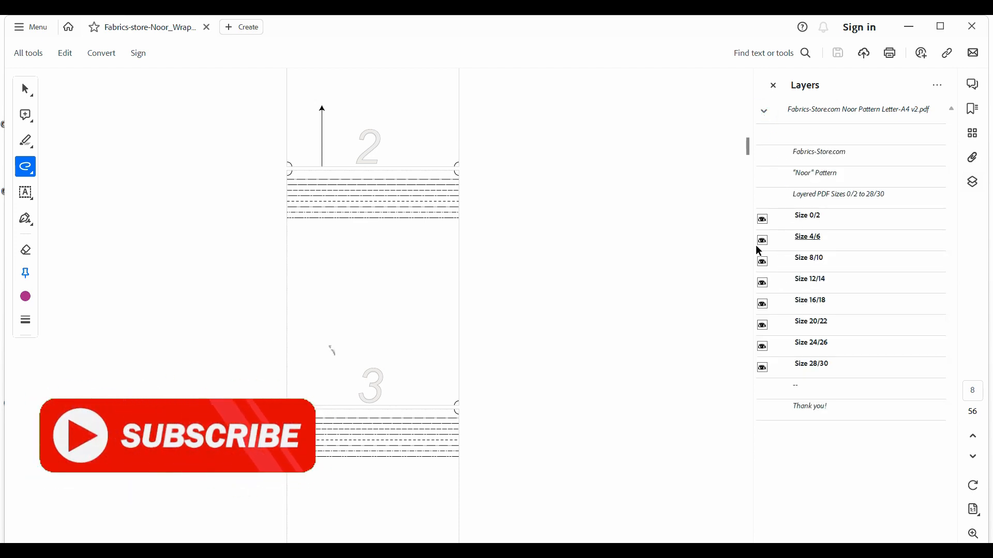
click(762, 239)
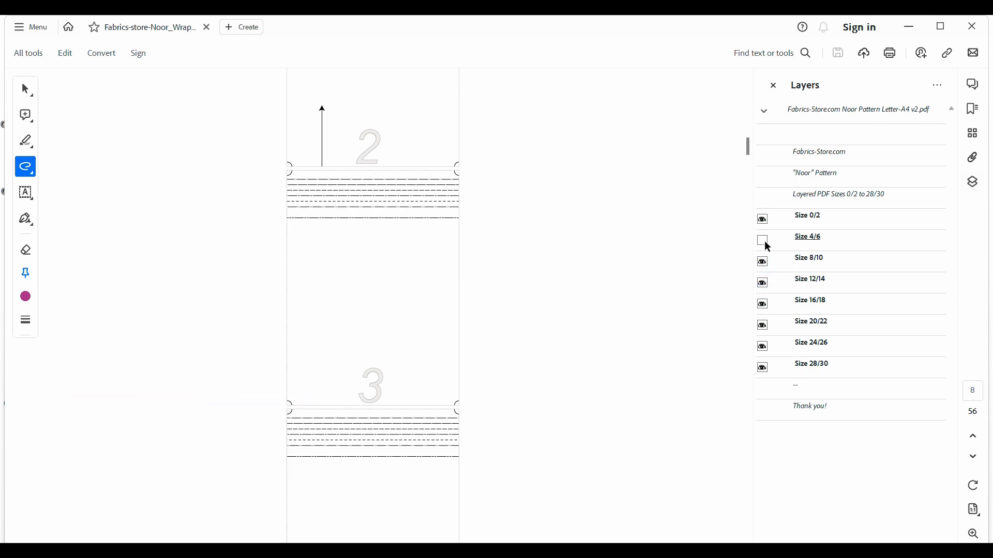
click(771, 85)
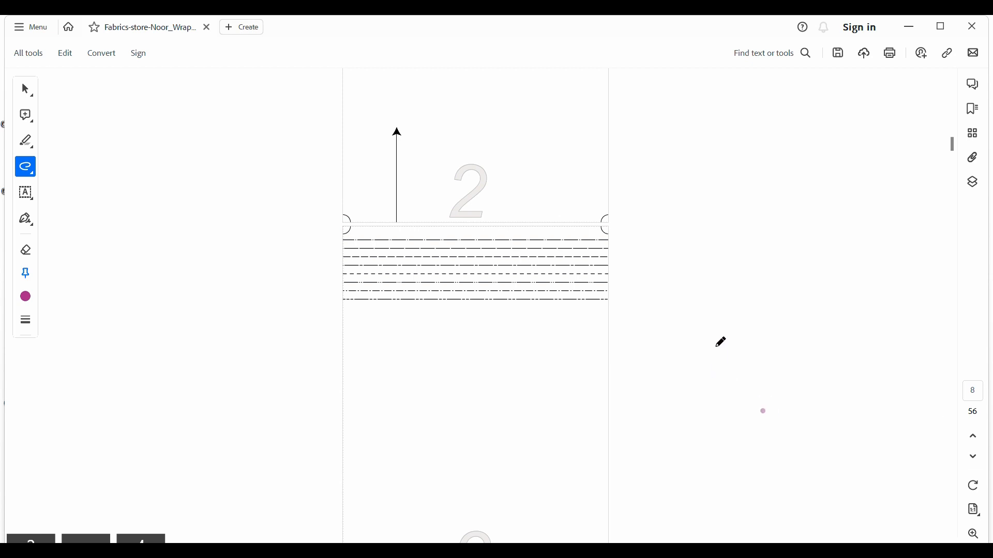
key(ctrl+y)
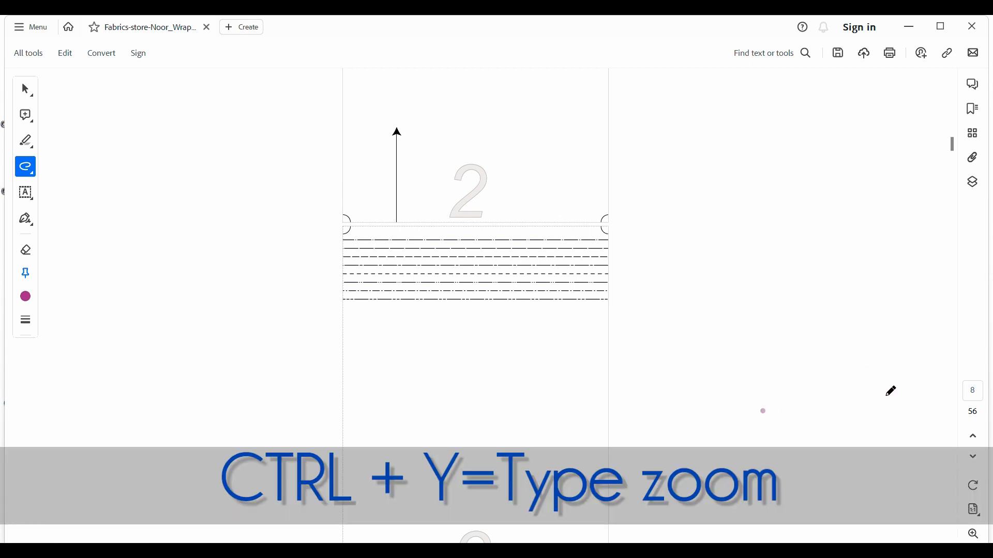
key(ctrl+y)
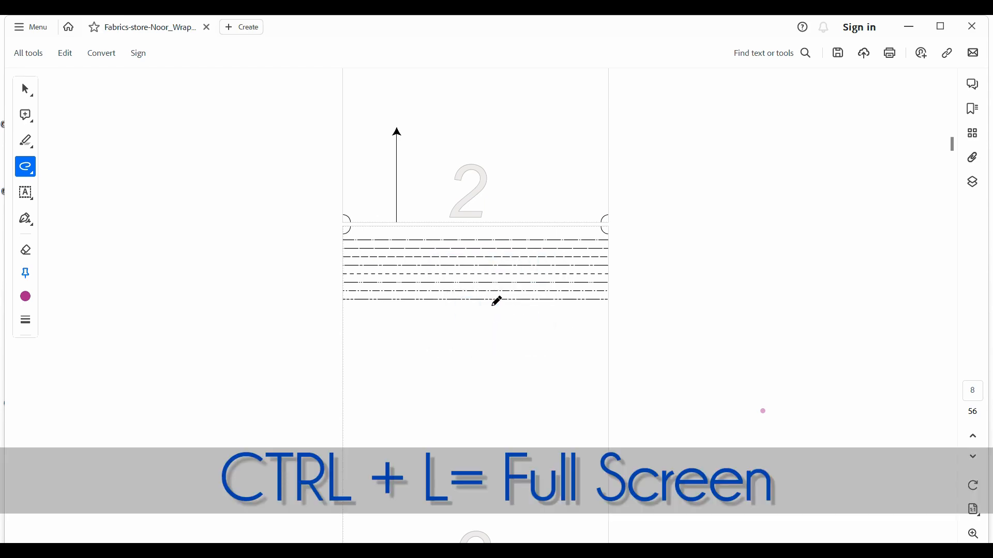
key(ctrl+l)
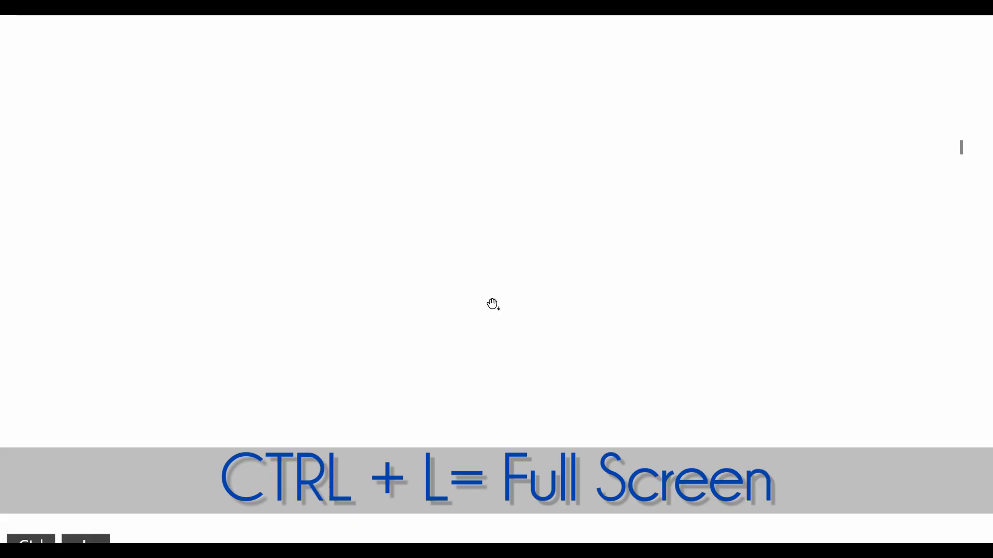
key(ctrl+l)
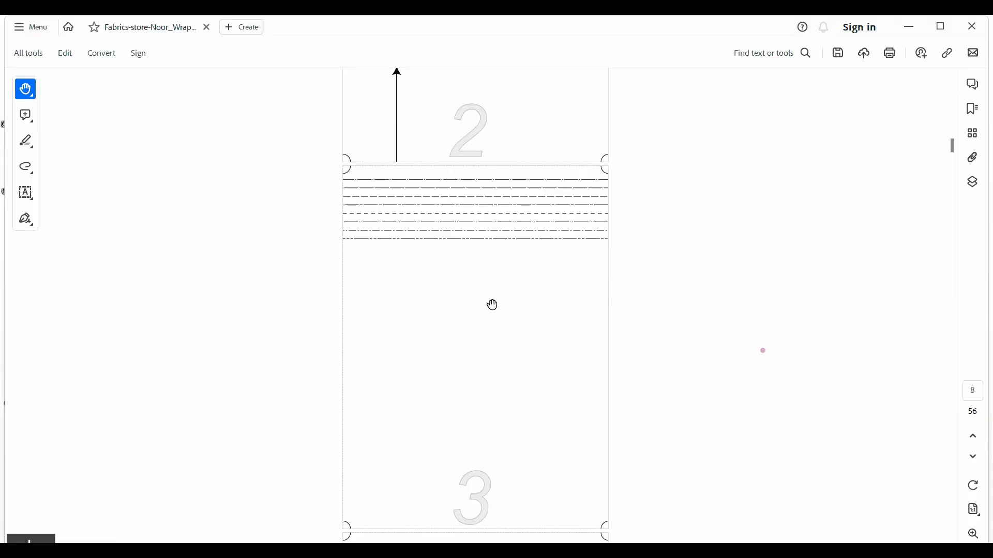